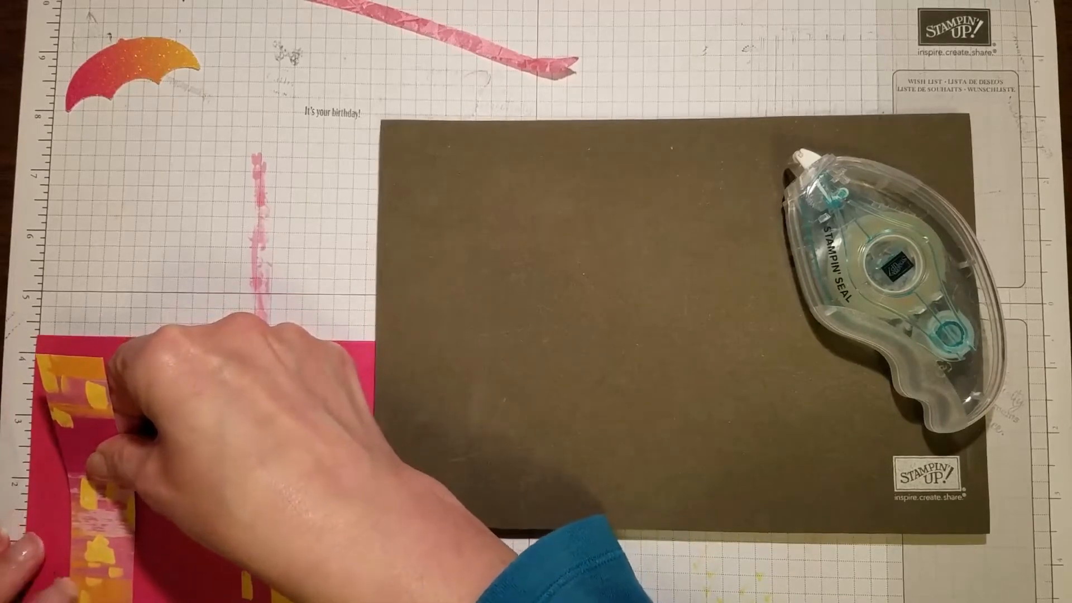
pyautogui.moveTo(204, 410)
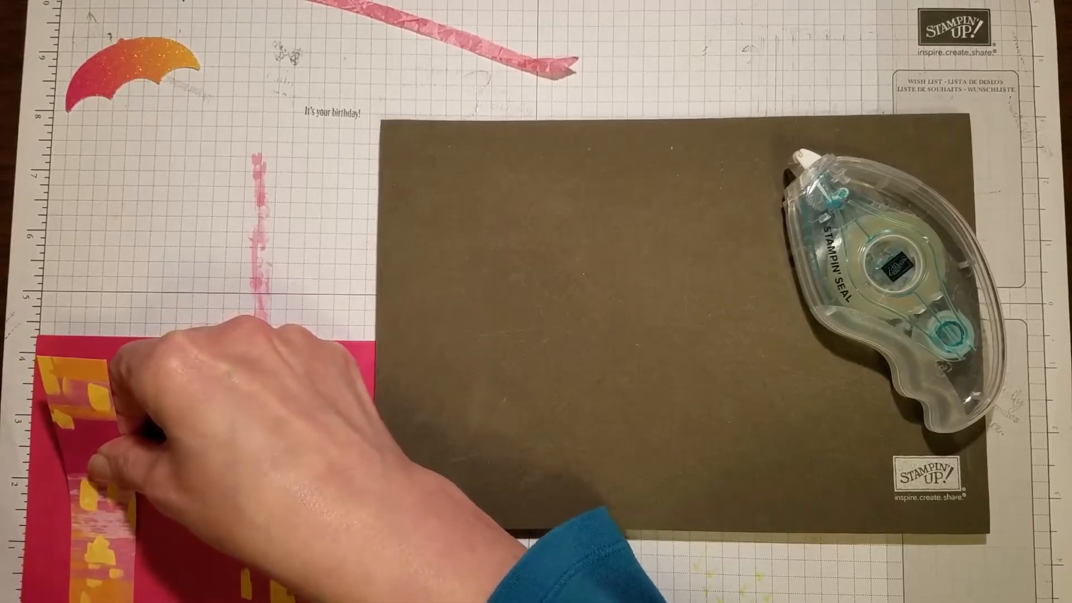